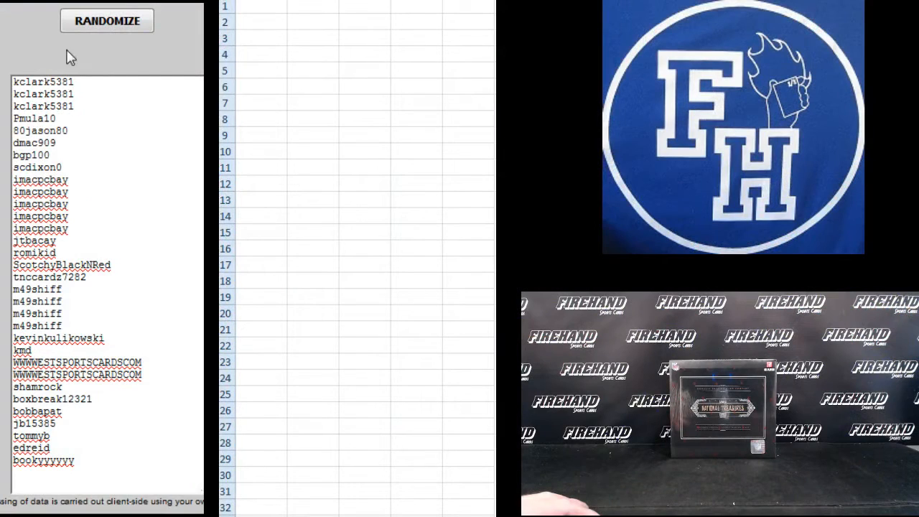
Step: Shuffle the 32 usernames five times, then bring up the paste options at cell A1
{"action": "left_click", "coordinate": [106, 20]}
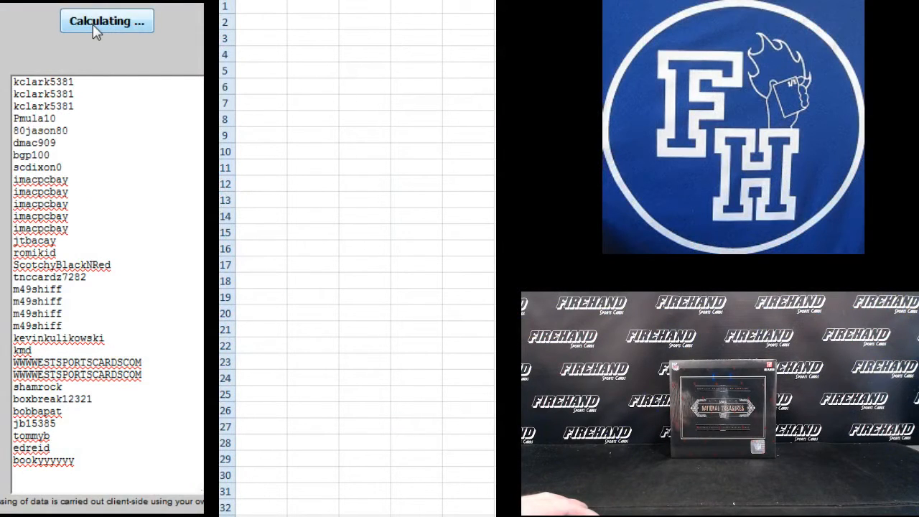
{"action": "left_click", "coordinate": [107, 21]}
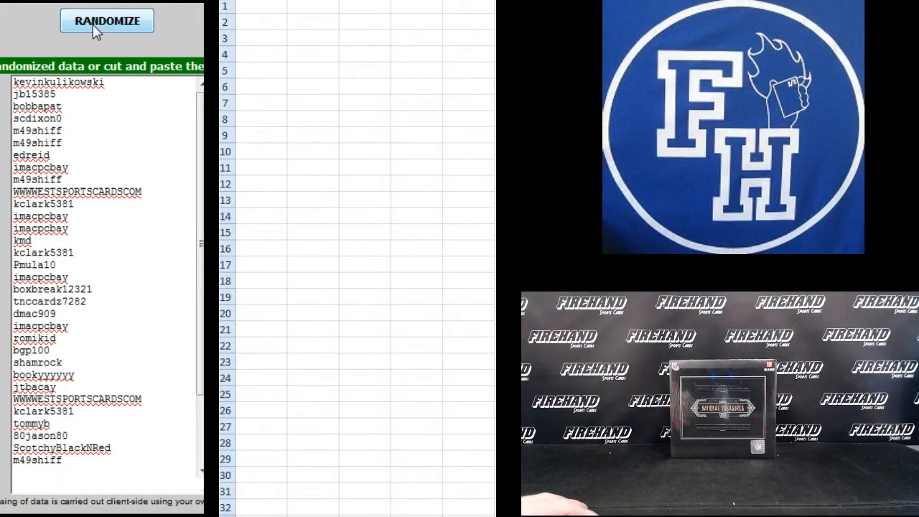
{"action": "left_click", "coordinate": [107, 21]}
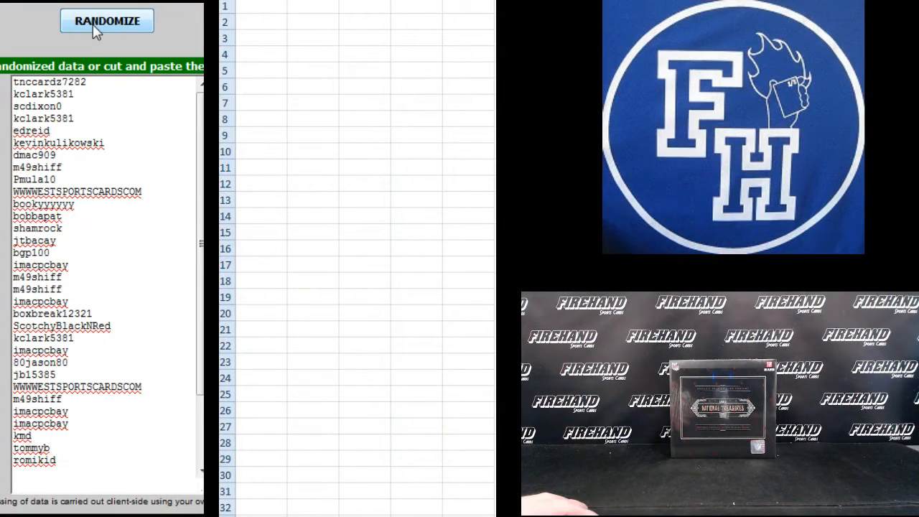
{"action": "left_click", "coordinate": [107, 20]}
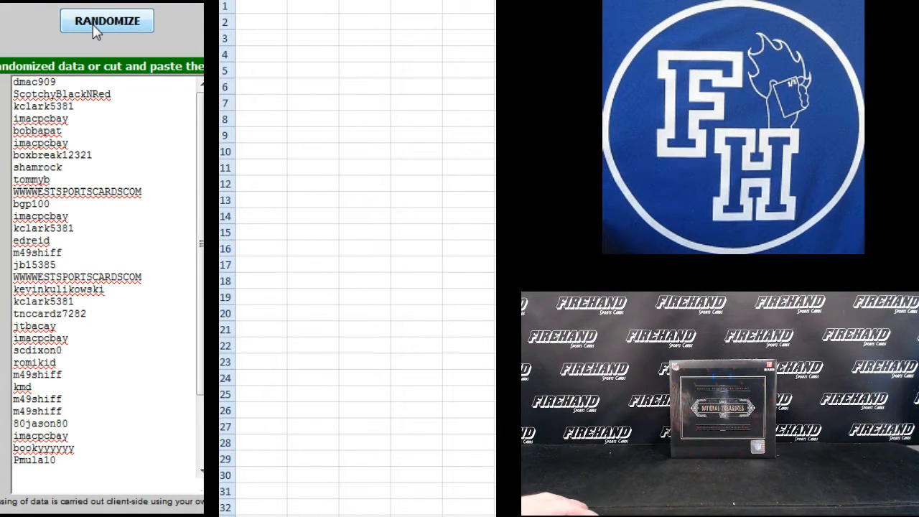
{"action": "left_click", "coordinate": [106, 20]}
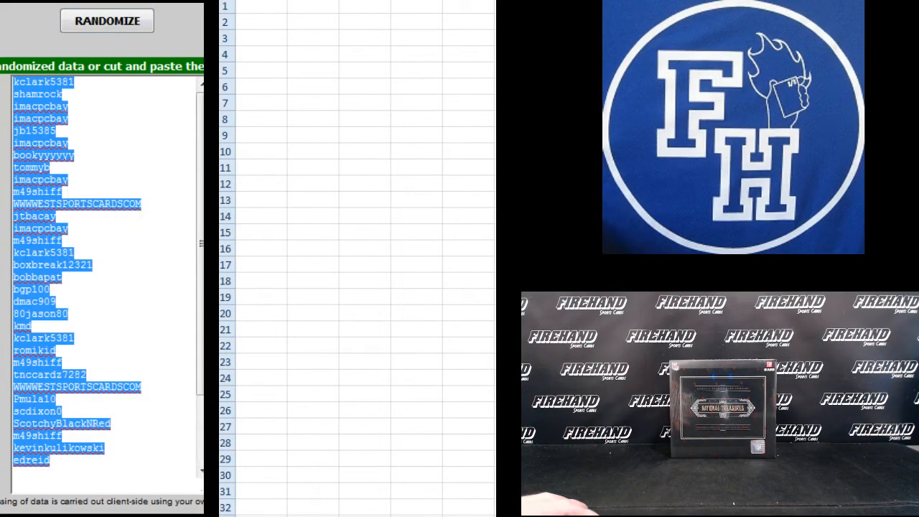
{"action": "right_click", "coordinate": [244, 7]}
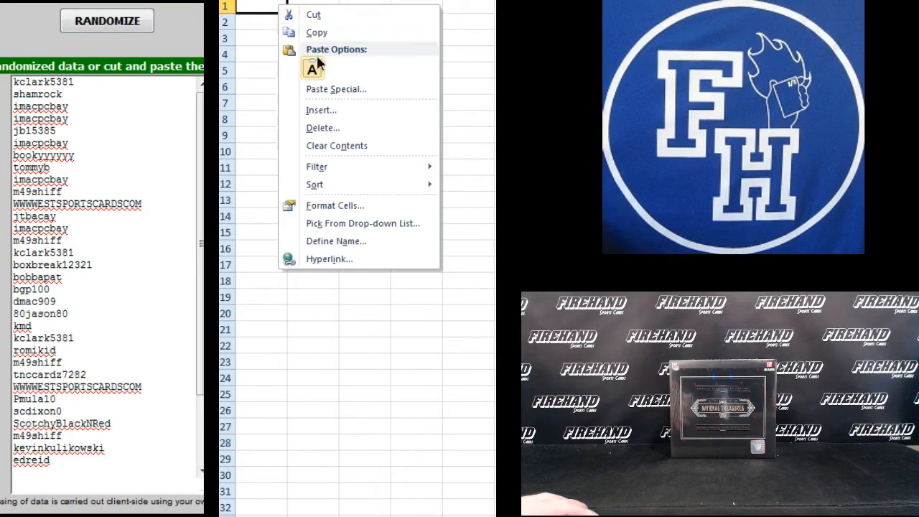
Step: Paste the usernames as text only into A1:A32, then shuffle the team-name list
{"action": "left_click", "coordinate": [312, 68]}
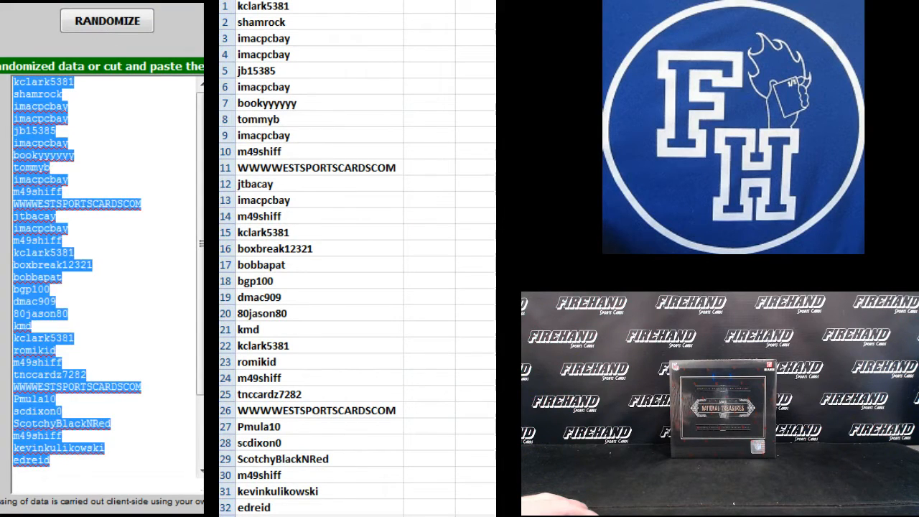
{"action": "left_click", "coordinate": [106, 20]}
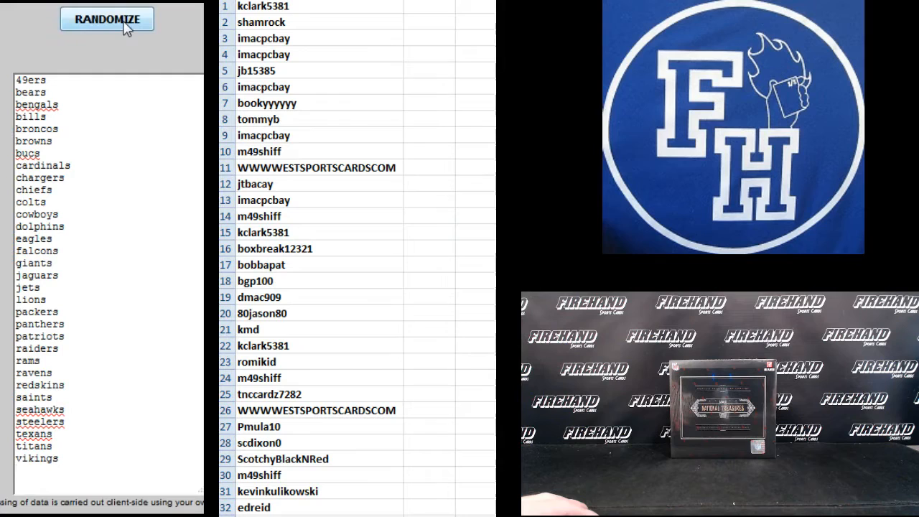
Step: Reshuffle the NFL team names five more times and paste them as text only into column B
{"action": "left_click", "coordinate": [106, 18]}
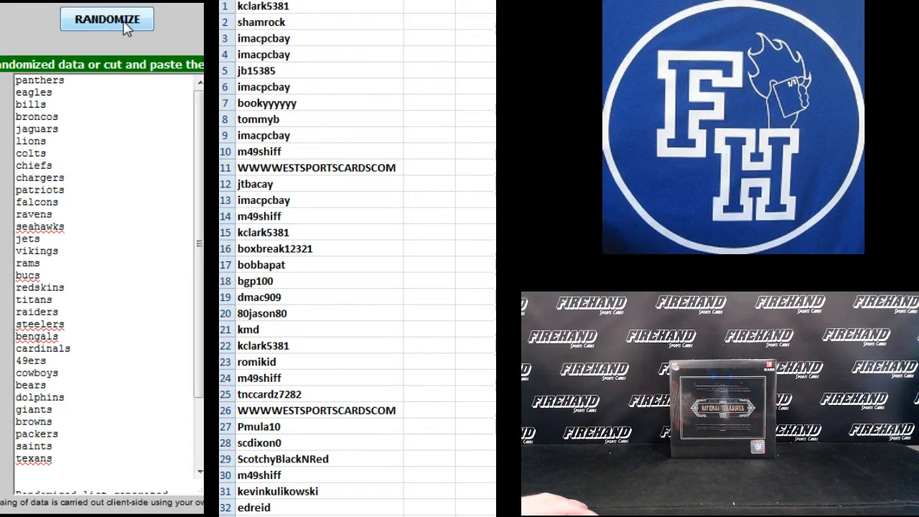
{"action": "left_click", "coordinate": [106, 19]}
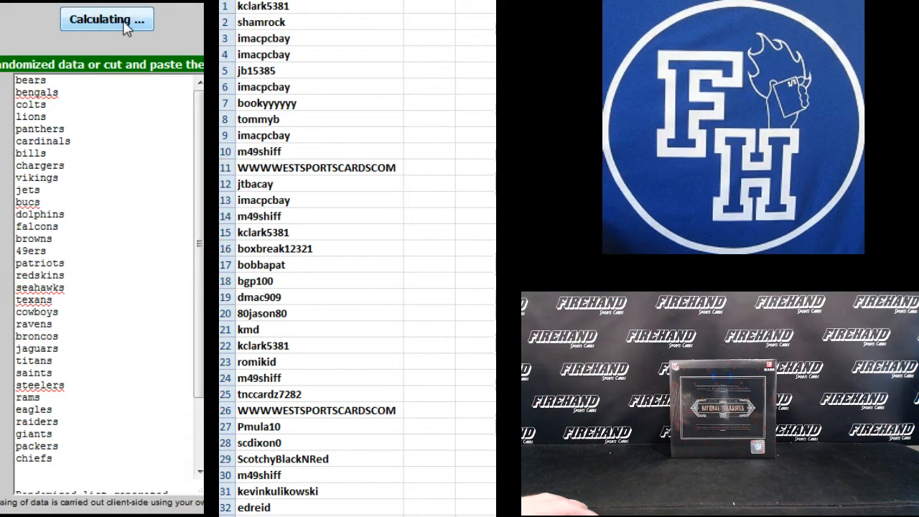
{"action": "left_click", "coordinate": [107, 20]}
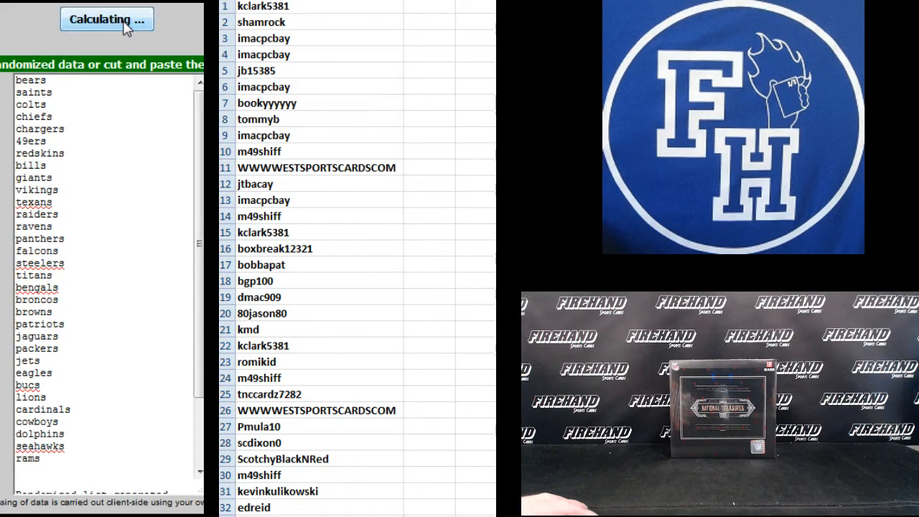
{"action": "left_click", "coordinate": [106, 20]}
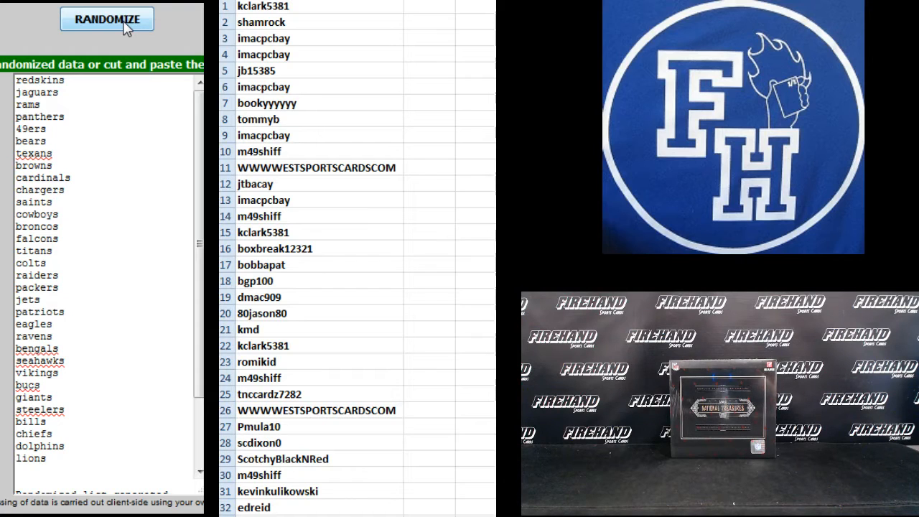
{"action": "left_click", "coordinate": [107, 18]}
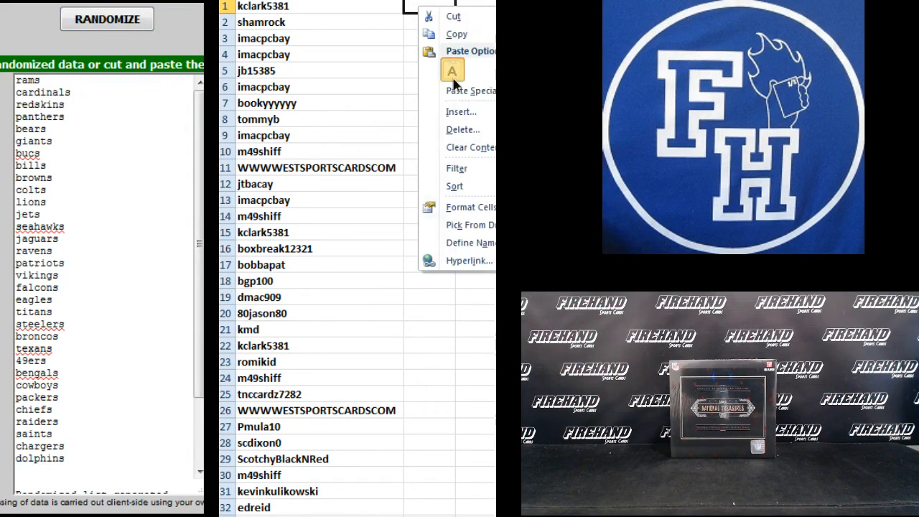
{"action": "left_click", "coordinate": [452, 71]}
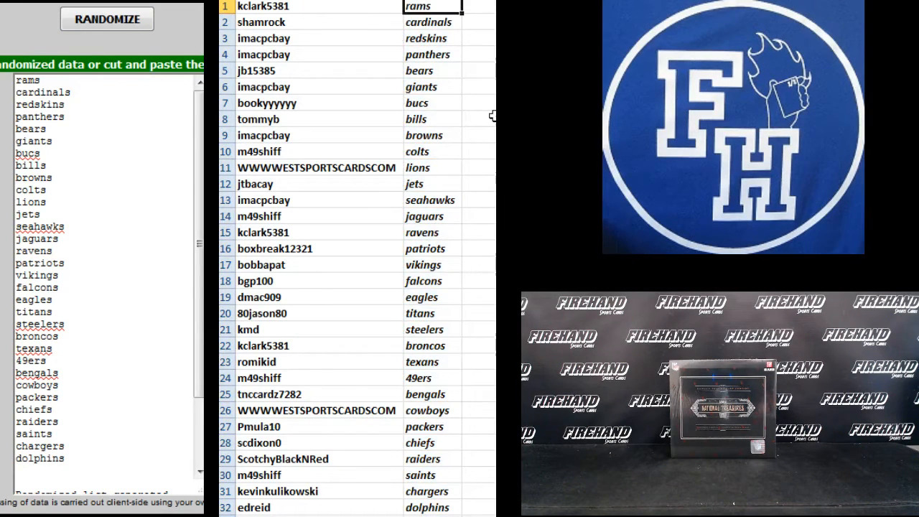
{"action": "left_click", "coordinate": [432, 38]}
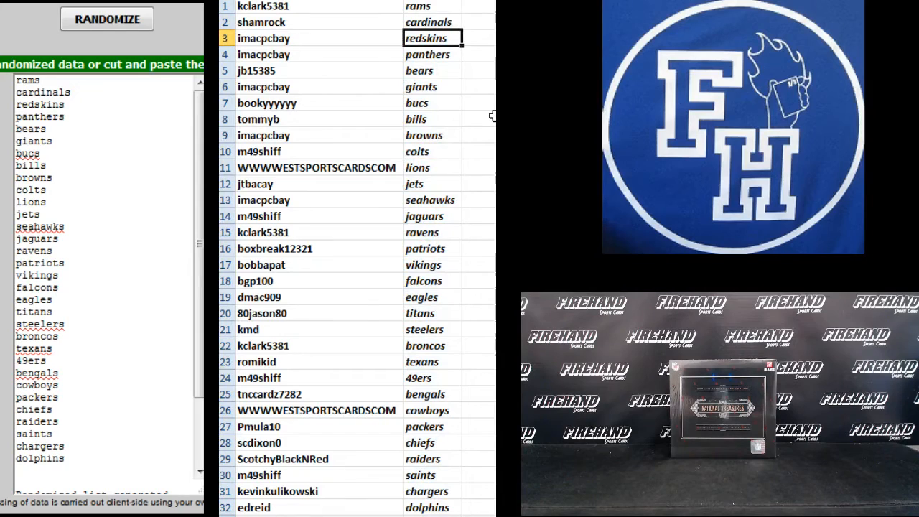
{"action": "left_click", "coordinate": [428, 54]}
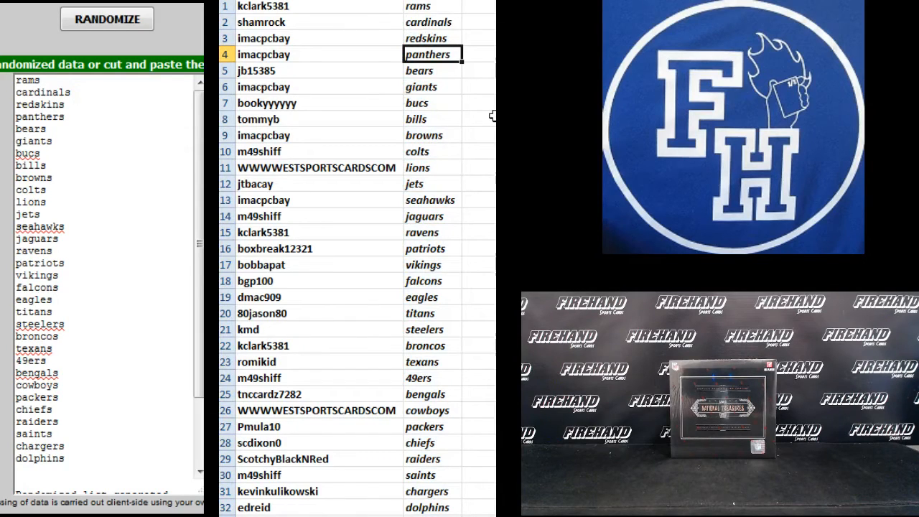
{"action": "left_click", "coordinate": [432, 70]}
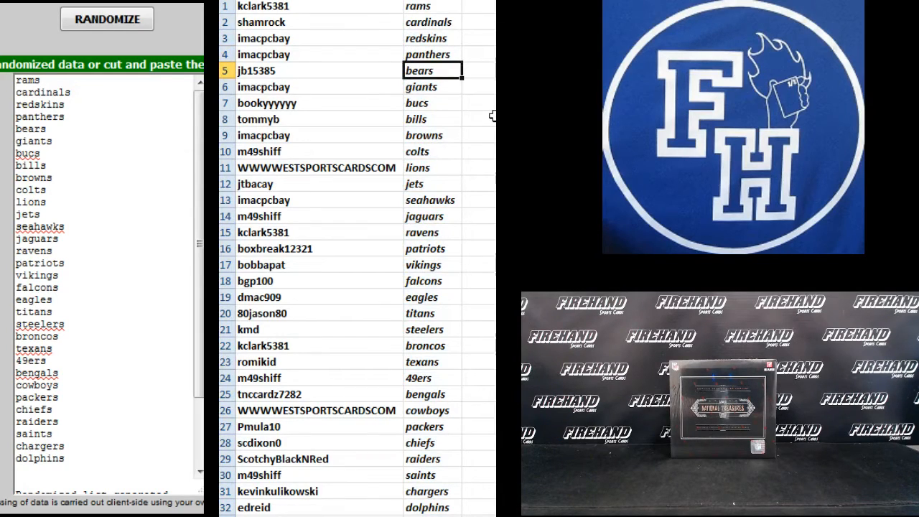
{"action": "left_click", "coordinate": [431, 86]}
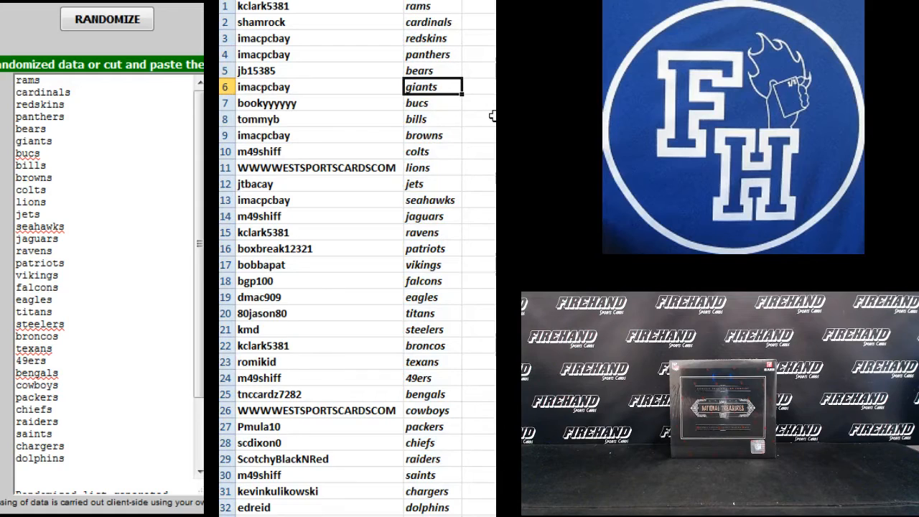
{"action": "left_click", "coordinate": [432, 118]}
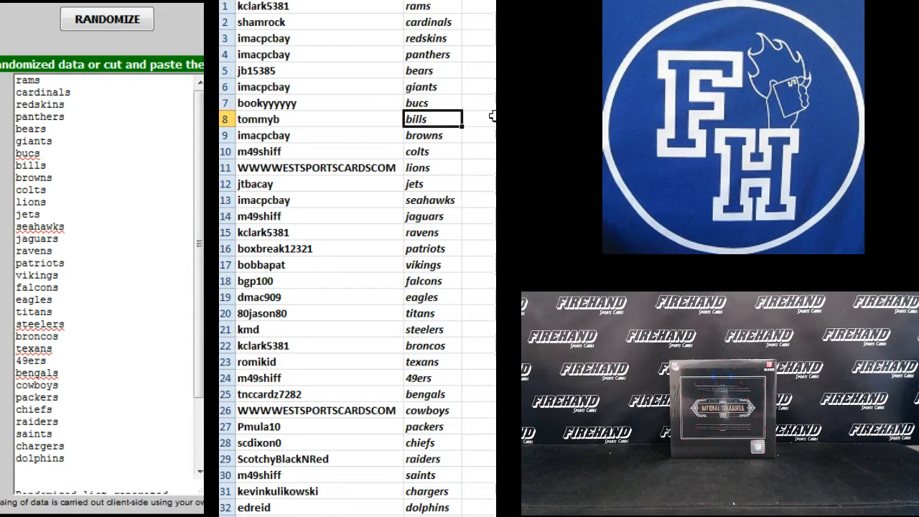
{"action": "left_click", "coordinate": [432, 135]}
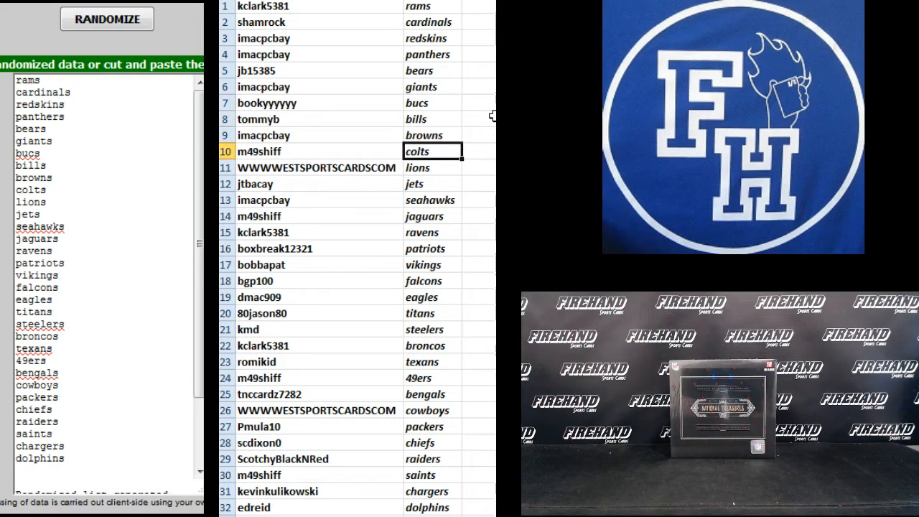
{"action": "left_click", "coordinate": [432, 167]}
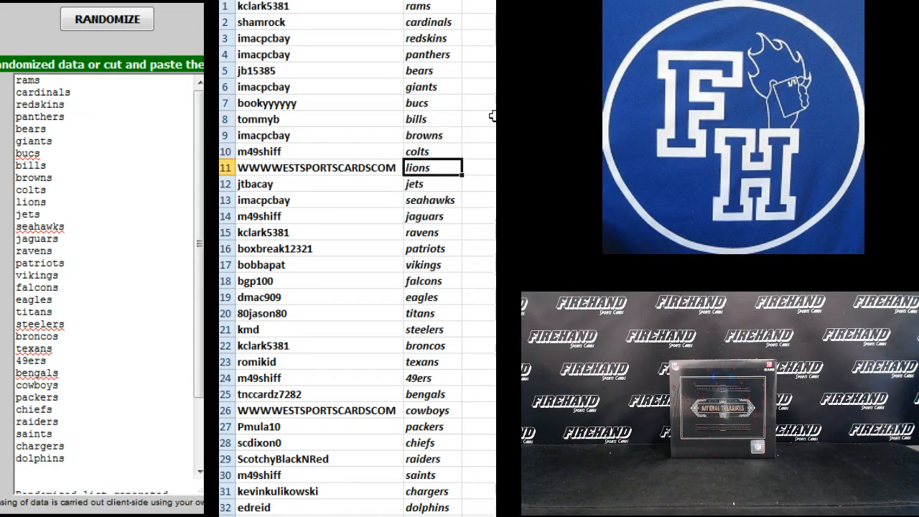
{"action": "left_click", "coordinate": [432, 184]}
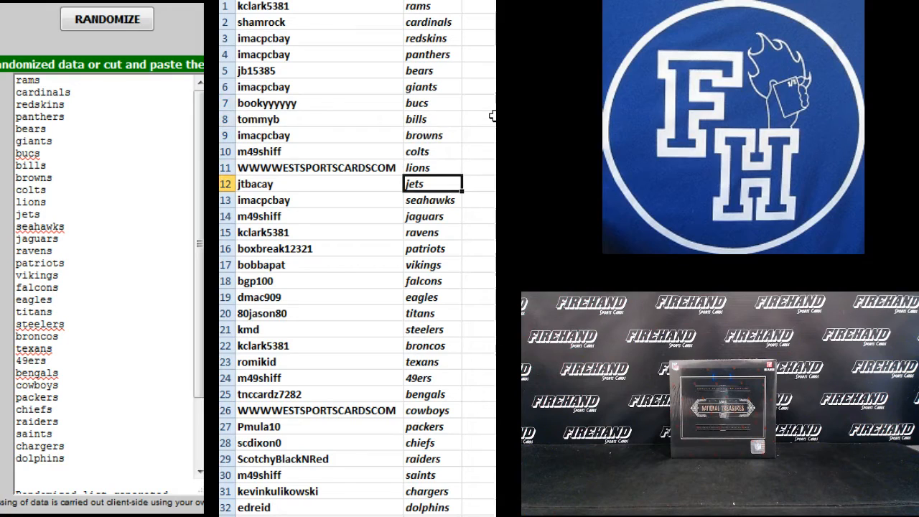
{"action": "left_click", "coordinate": [432, 216]}
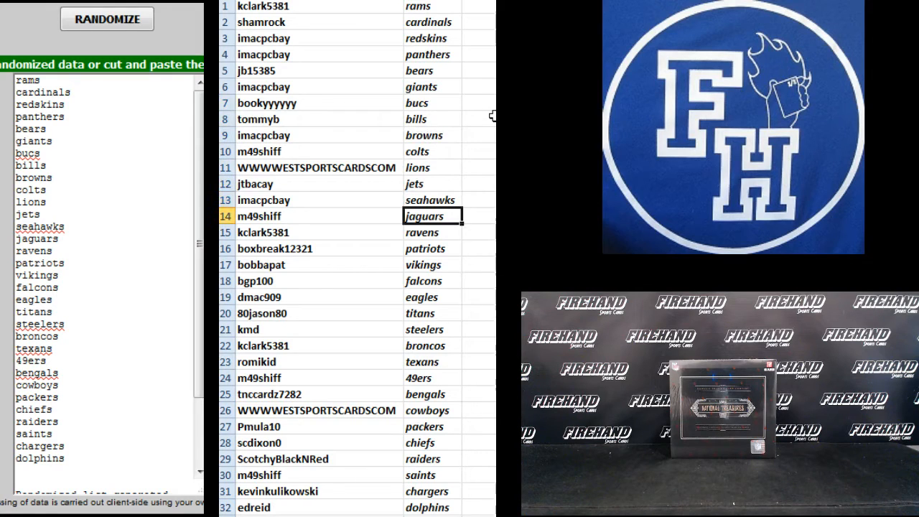
{"action": "left_click", "coordinate": [431, 232]}
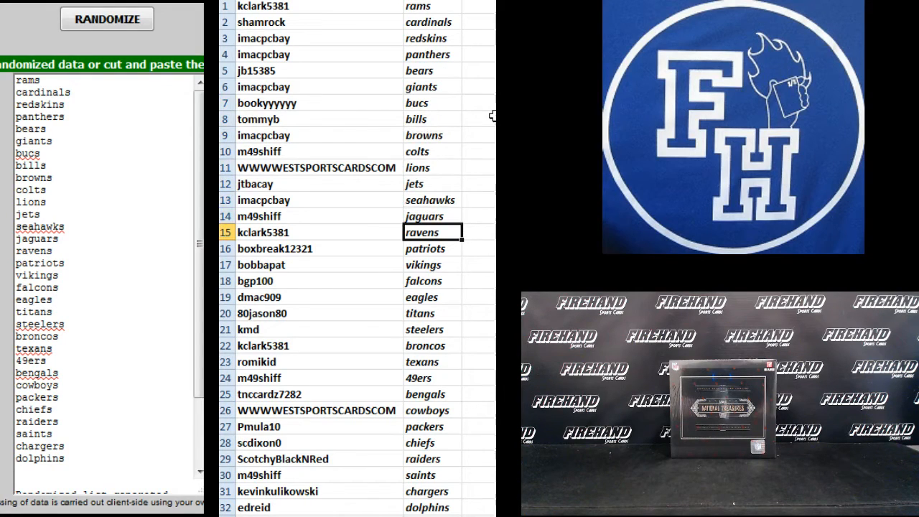
{"action": "left_click", "coordinate": [431, 249]}
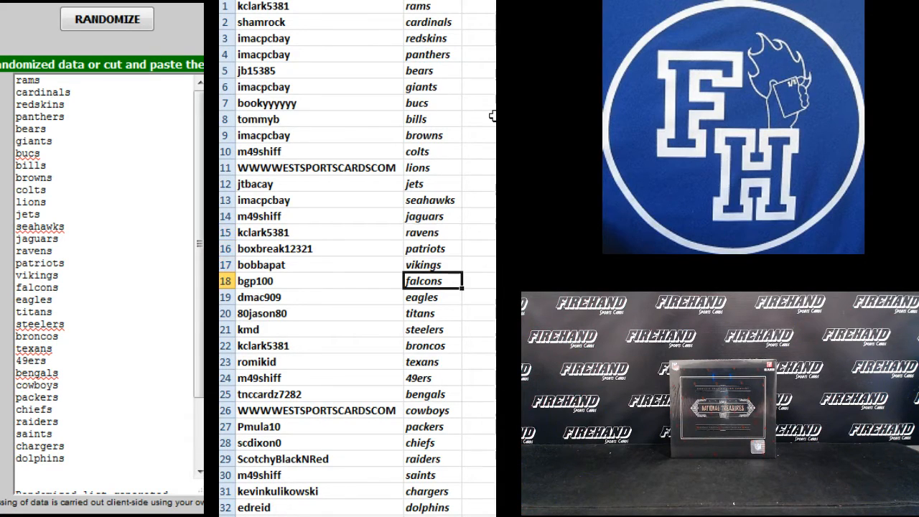
{"action": "left_click", "coordinate": [423, 296]}
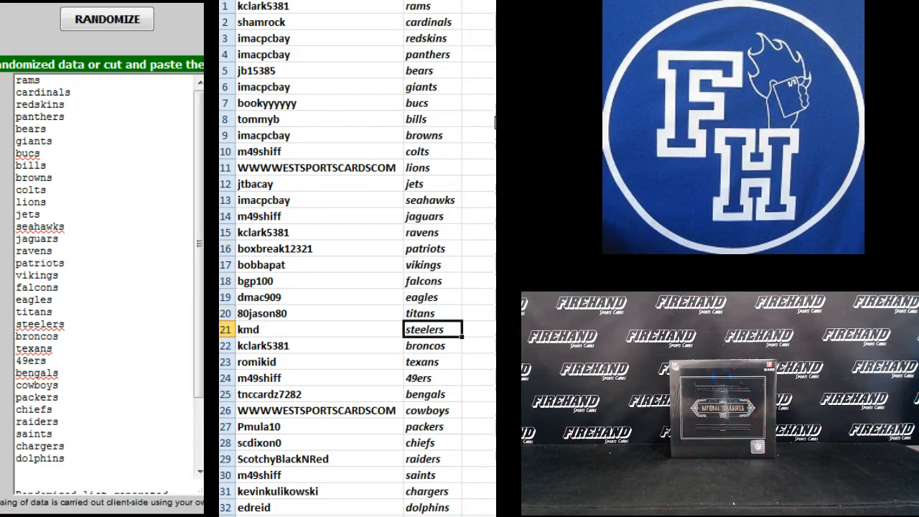
{"action": "left_click", "coordinate": [432, 346]}
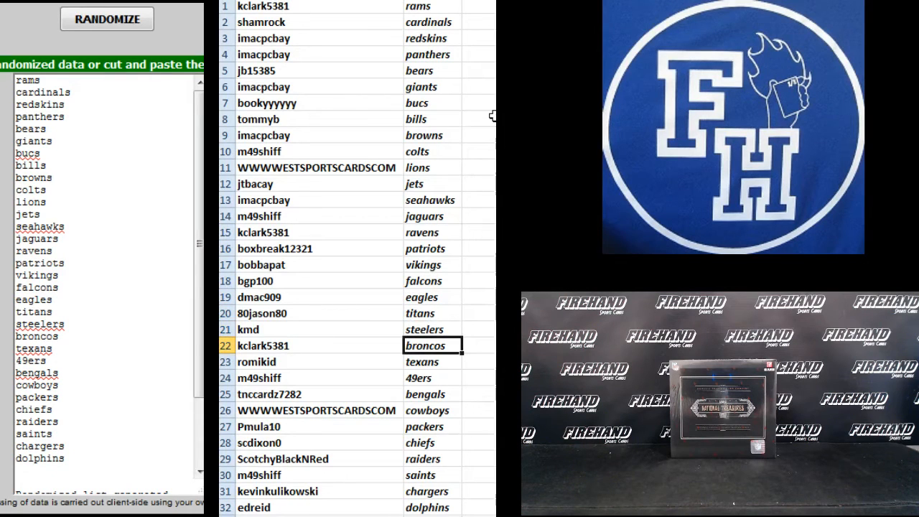
{"action": "left_click", "coordinate": [432, 378]}
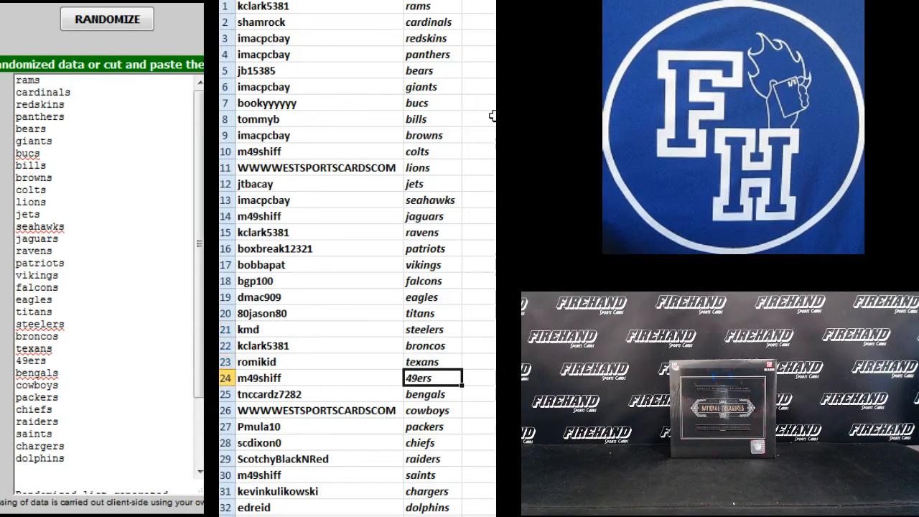
{"action": "left_click", "coordinate": [433, 393]}
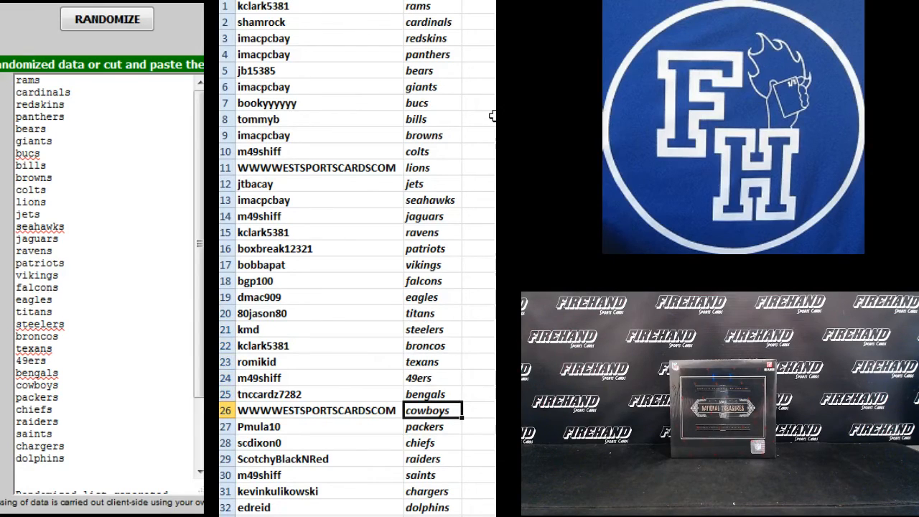
{"action": "left_click", "coordinate": [431, 426]}
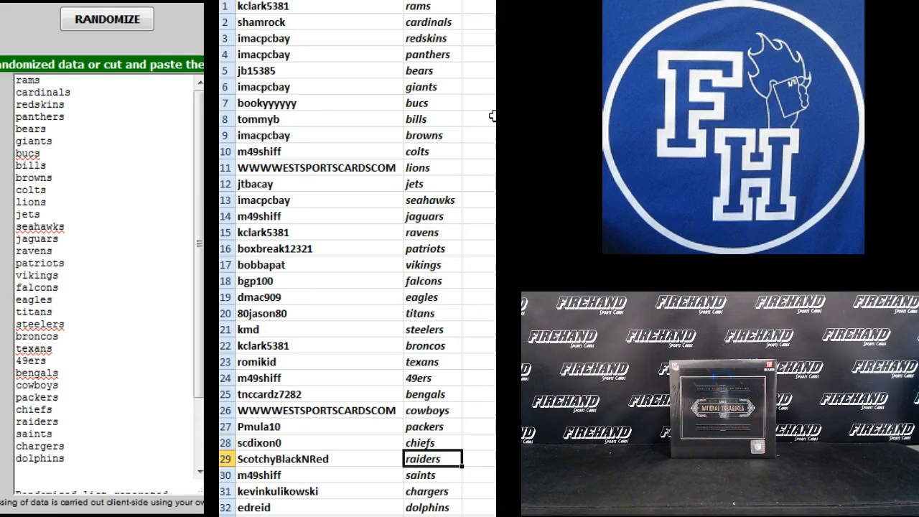
{"action": "left_click", "coordinate": [432, 474]}
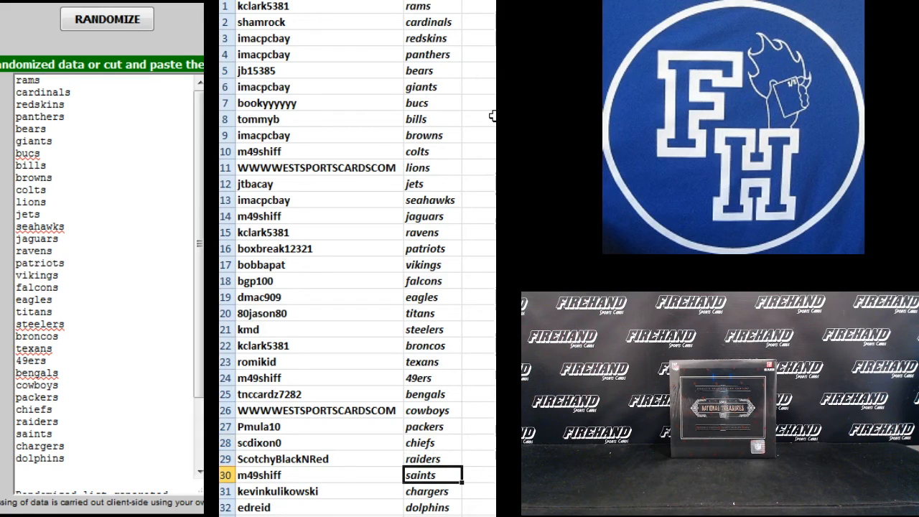